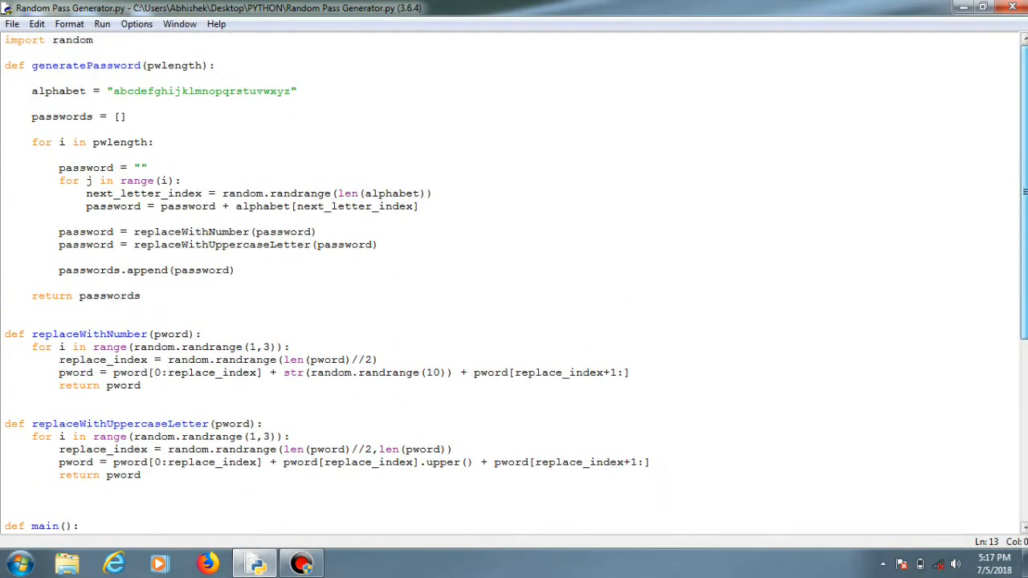
- Walk through the top of the script, highlighting the alphabet variable
{"action": "scroll", "scroll_direction": "down", "scroll_amount": 3}
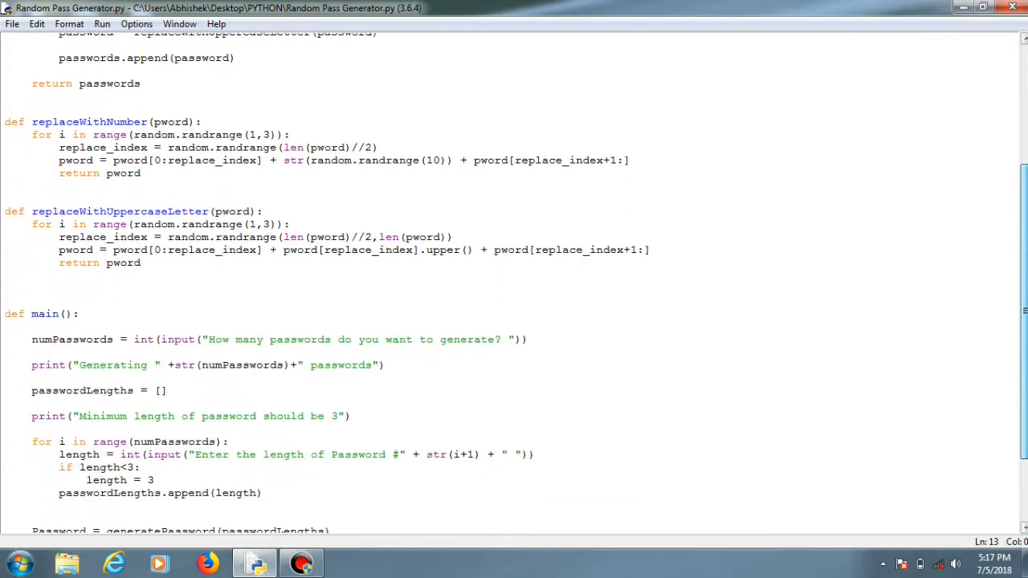
{"action": "scroll", "scroll_direction": "down", "scroll_amount": 3}
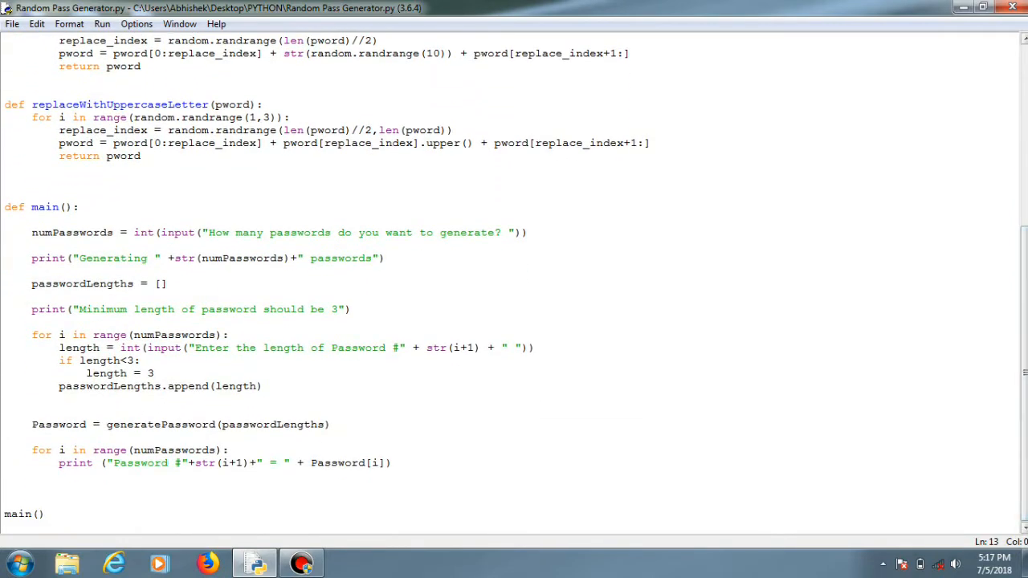
{"action": "scroll", "scroll_direction": "up", "scroll_amount": 3}
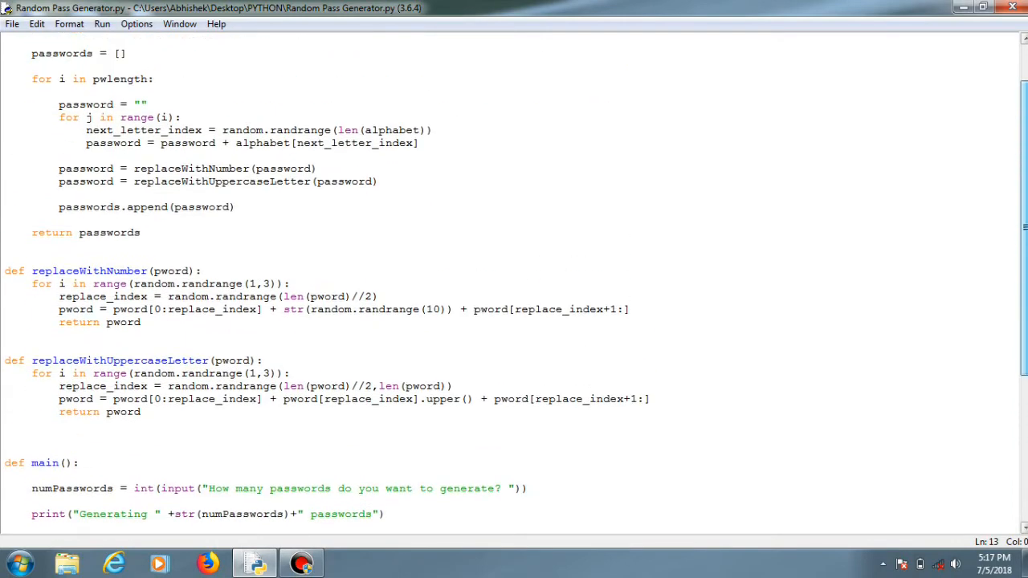
{"action": "scroll", "scroll_direction": "up", "scroll_amount": 3}
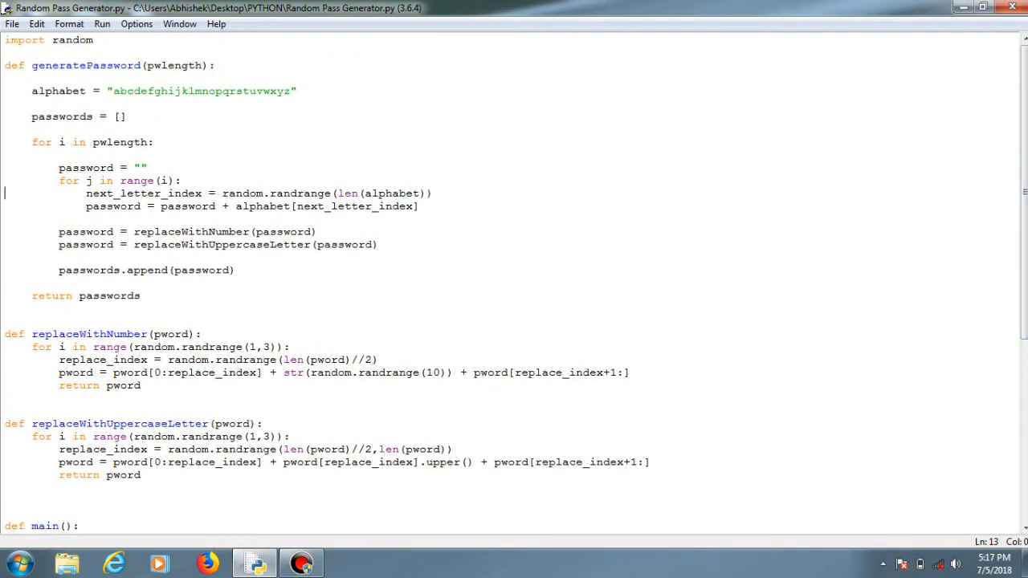
{"action": "double_click", "coordinate": [55, 90]}
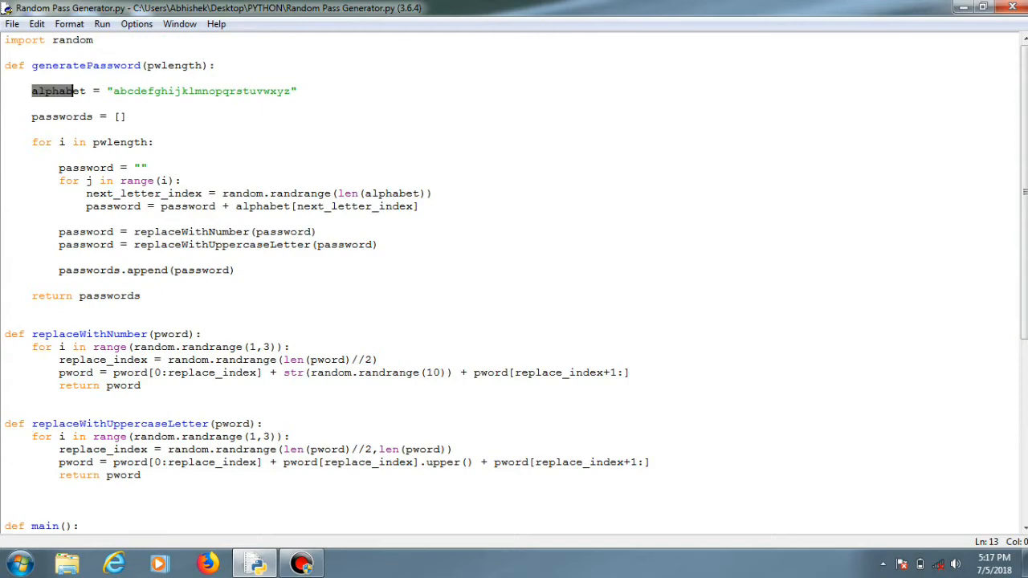
{"action": "double_click", "coordinate": [58, 90]}
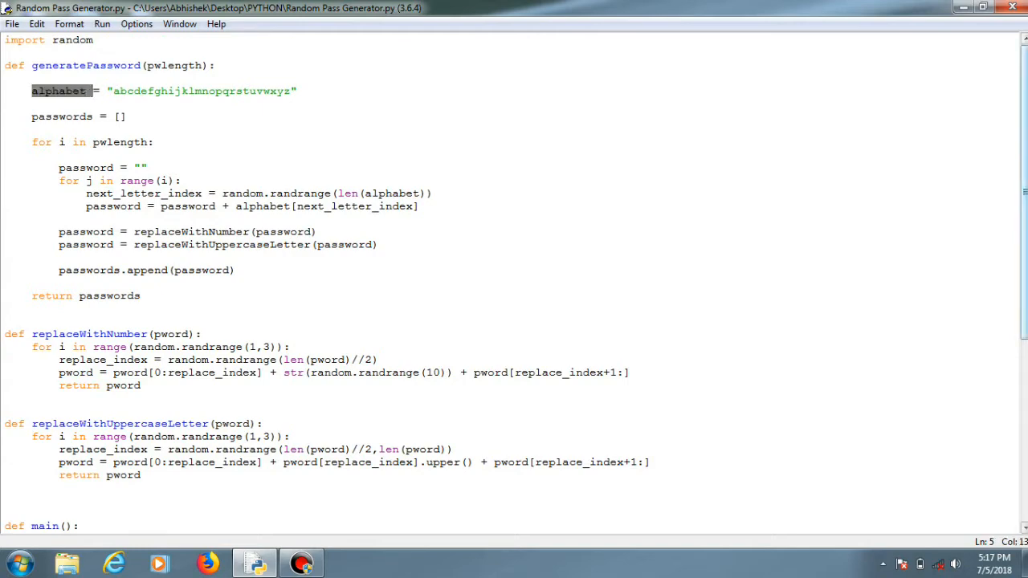
{"action": "scroll", "scroll_direction": "down", "scroll_amount": 3}
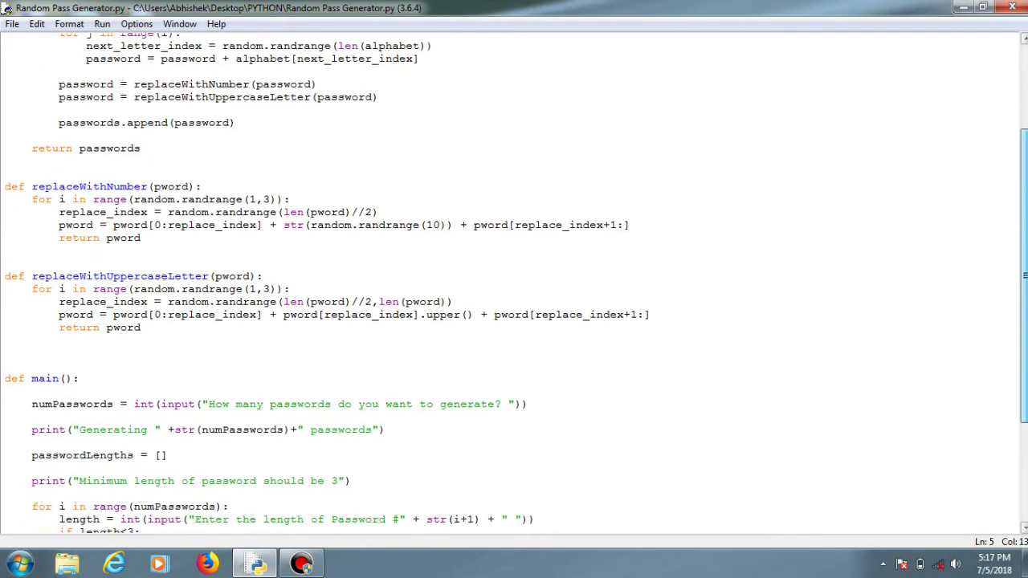
{"action": "scroll", "scroll_direction": "up", "scroll_amount": 3}
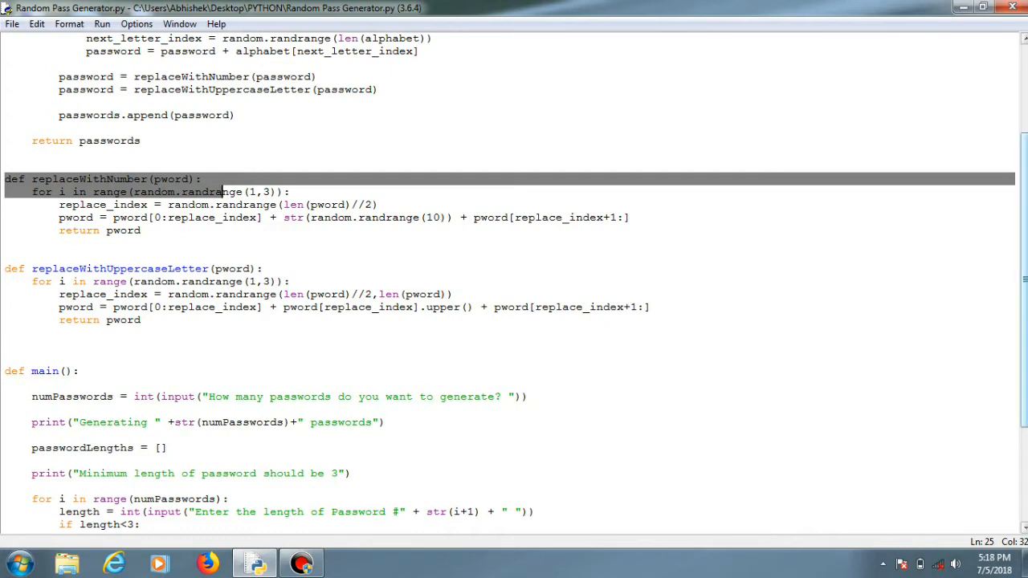
- Review the calls that add digits and capitals and the pword parameter of replaceWithNumber
{"action": "scroll", "scroll_direction": "down", "scroll_amount": 3}
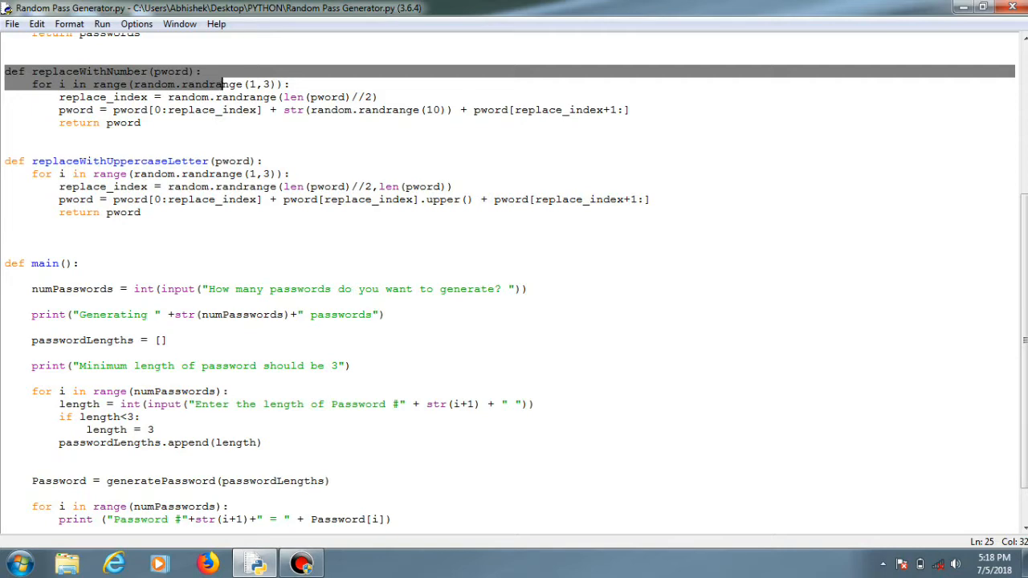
{"action": "scroll", "scroll_direction": "down", "scroll_amount": 3}
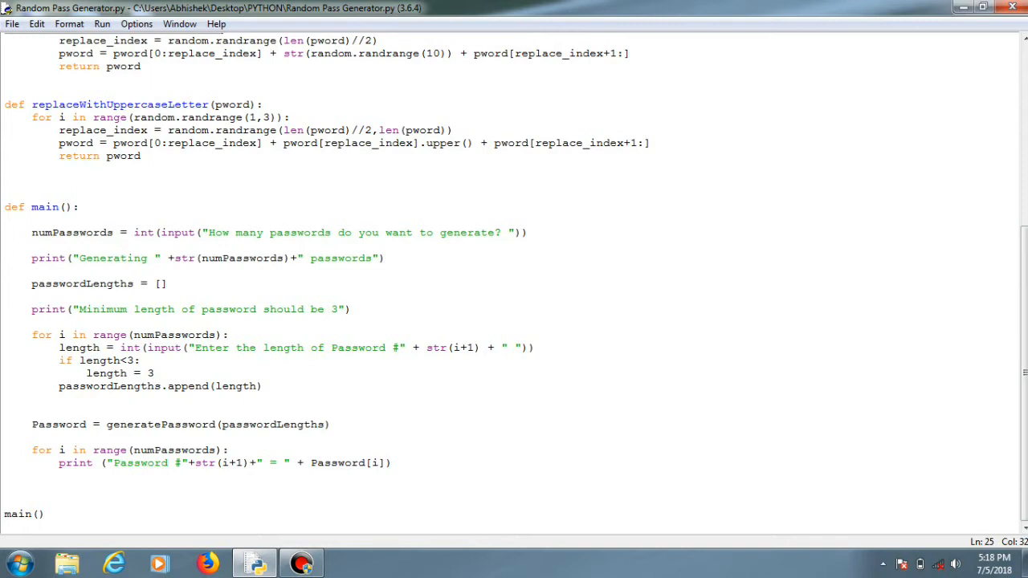
{"action": "scroll", "scroll_direction": "up", "scroll_amount": 3}
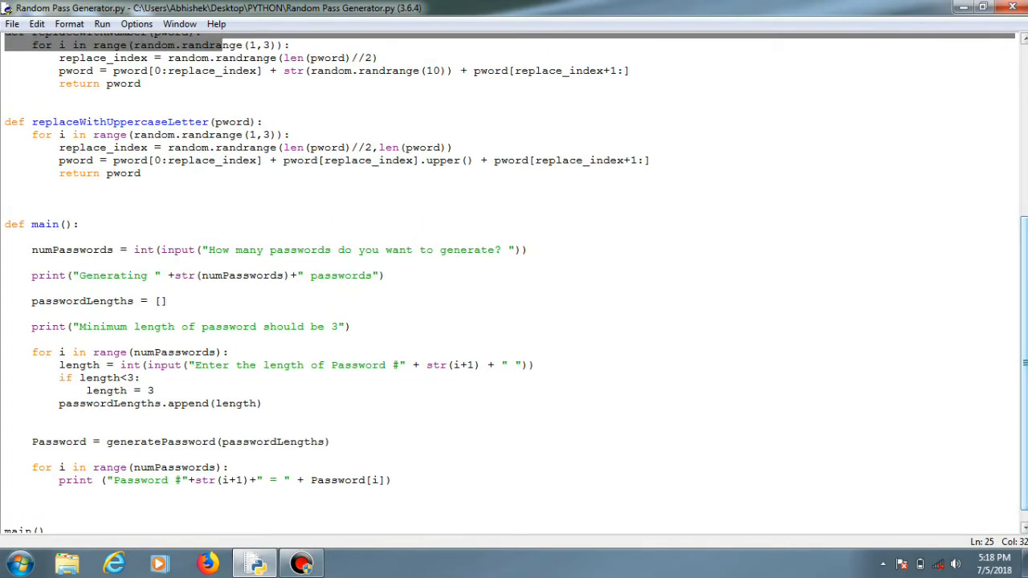
{"action": "scroll", "scroll_direction": "up", "scroll_amount": 3}
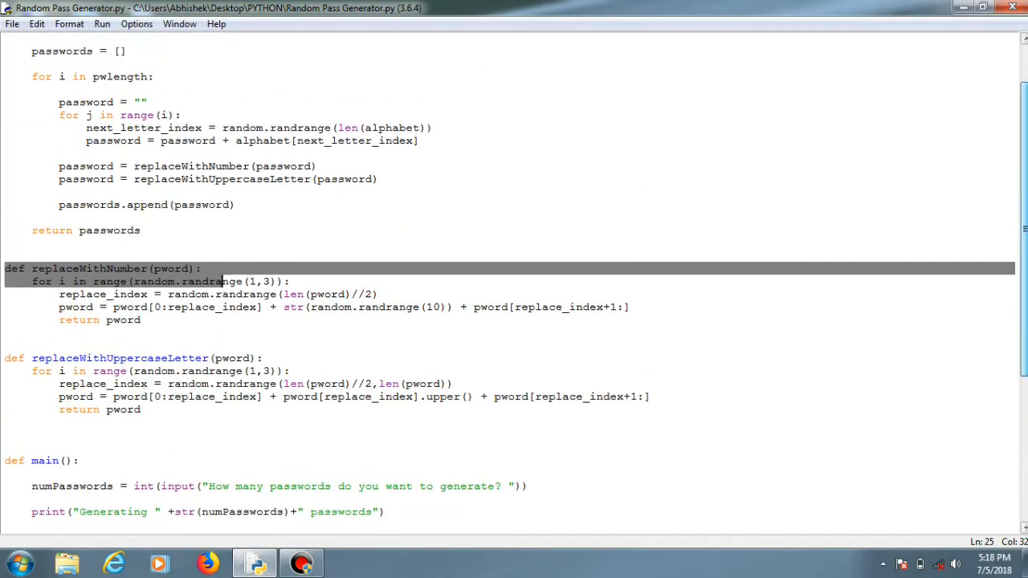
{"action": "scroll", "scroll_direction": "up", "scroll_amount": 3}
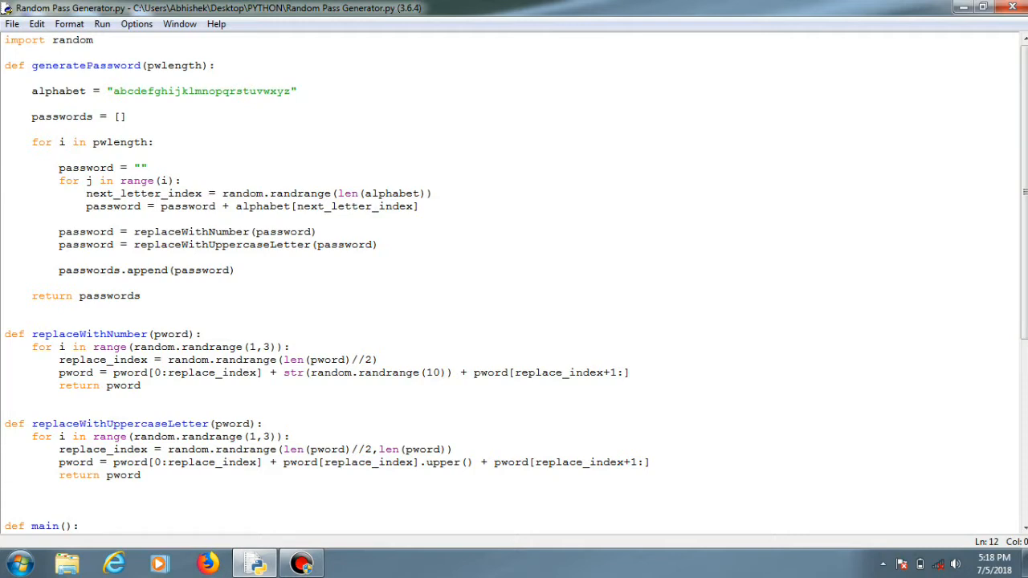
{"action": "double_click", "coordinate": [61, 116]}
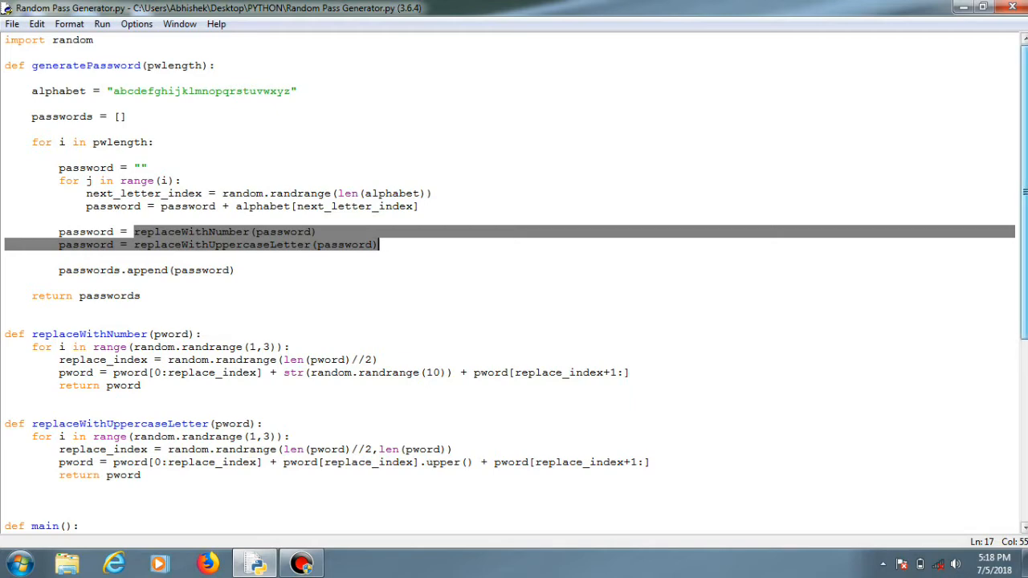
{"action": "scroll", "scroll_direction": "down", "scroll_amount": 3}
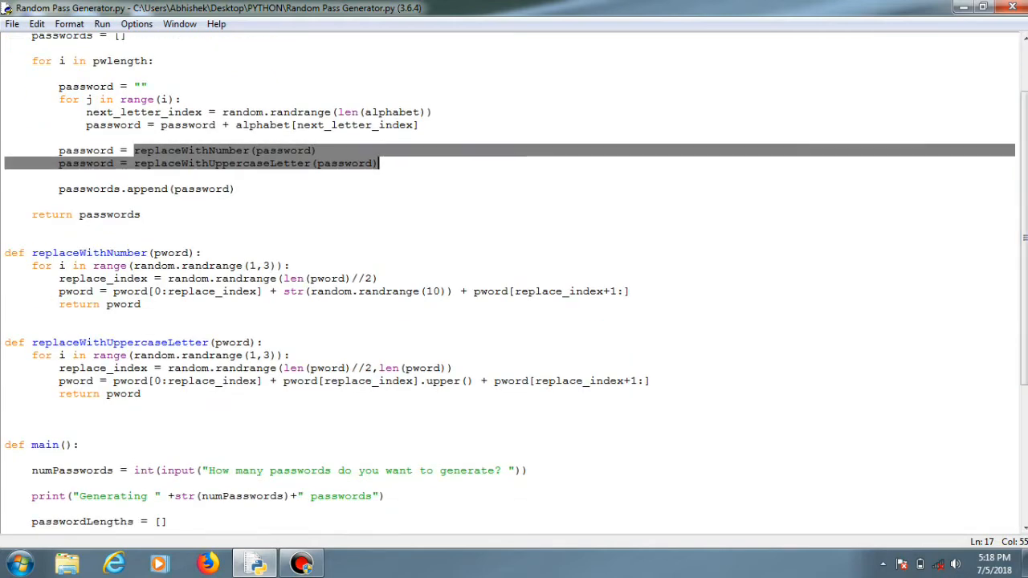
{"action": "double_click", "coordinate": [171, 252]}
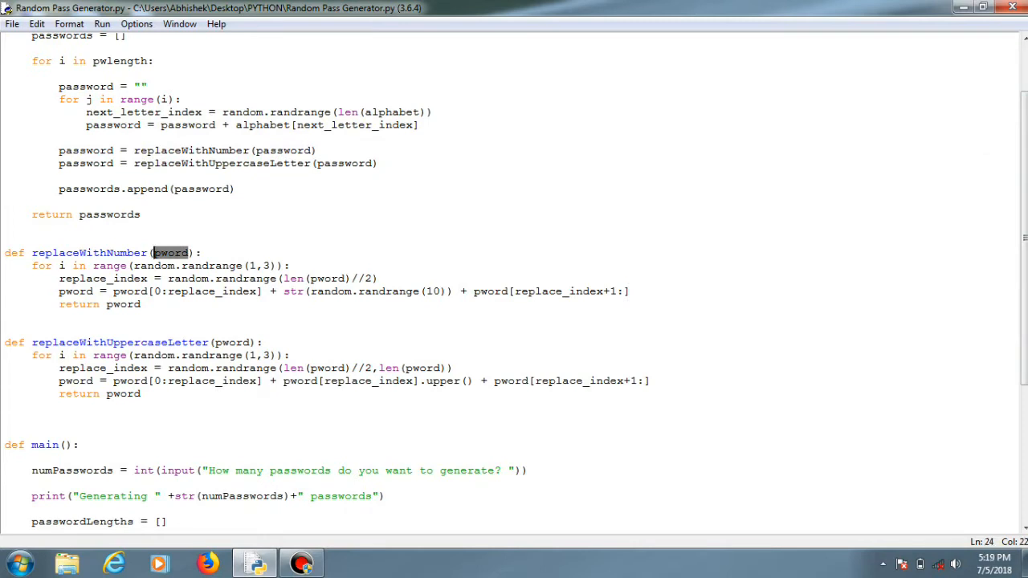
{"action": "scroll", "scroll_direction": "down", "scroll_amount": 3}
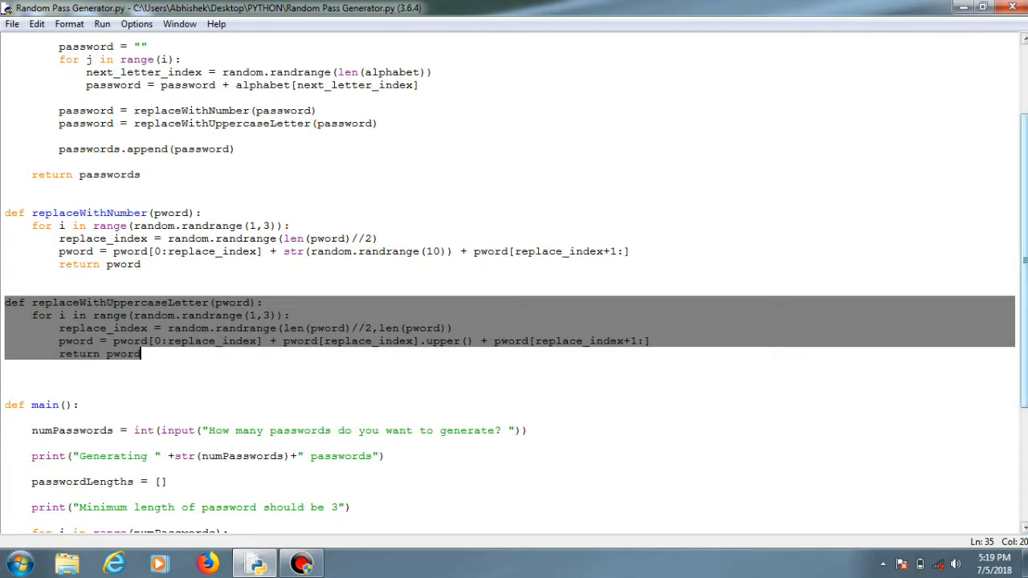
{"action": "scroll", "scroll_direction": "down", "scroll_amount": 3}
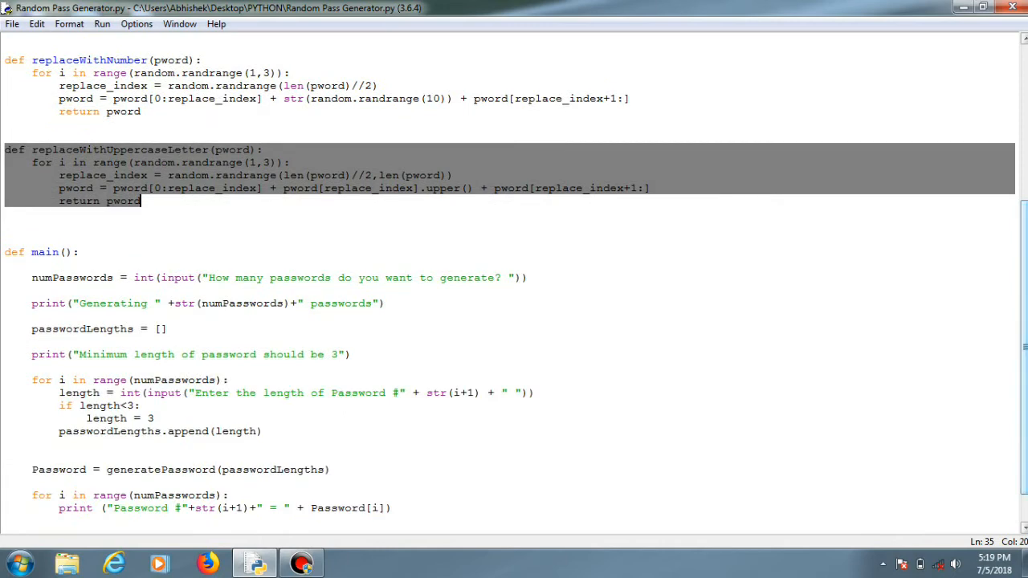
{"action": "scroll", "scroll_direction": "down", "scroll_amount": 3}
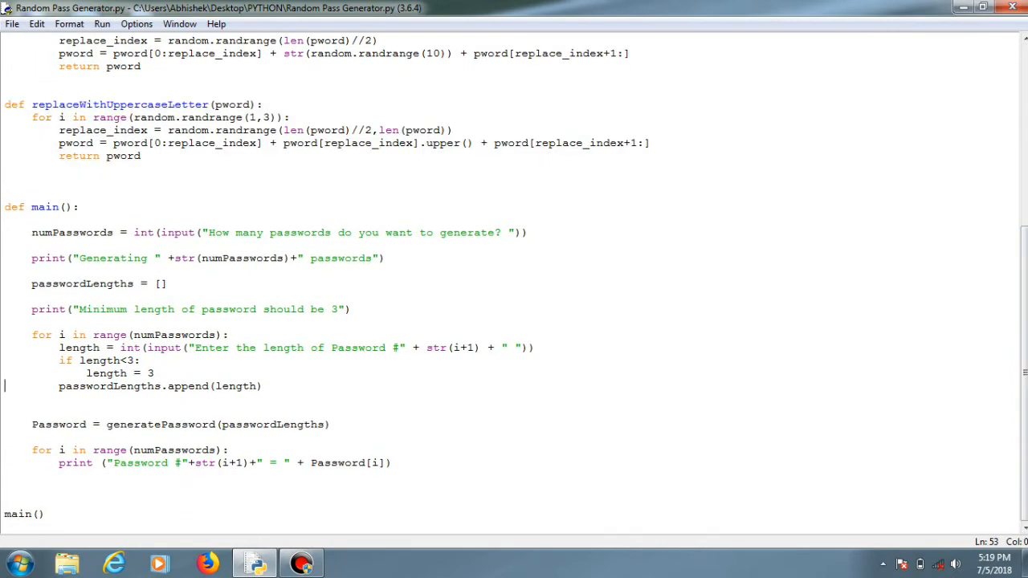
- Answer the shell prompts: 5 passwords, then lengths 7, 4 and 9
{"action": "left_click", "coordinate": [102, 24]}
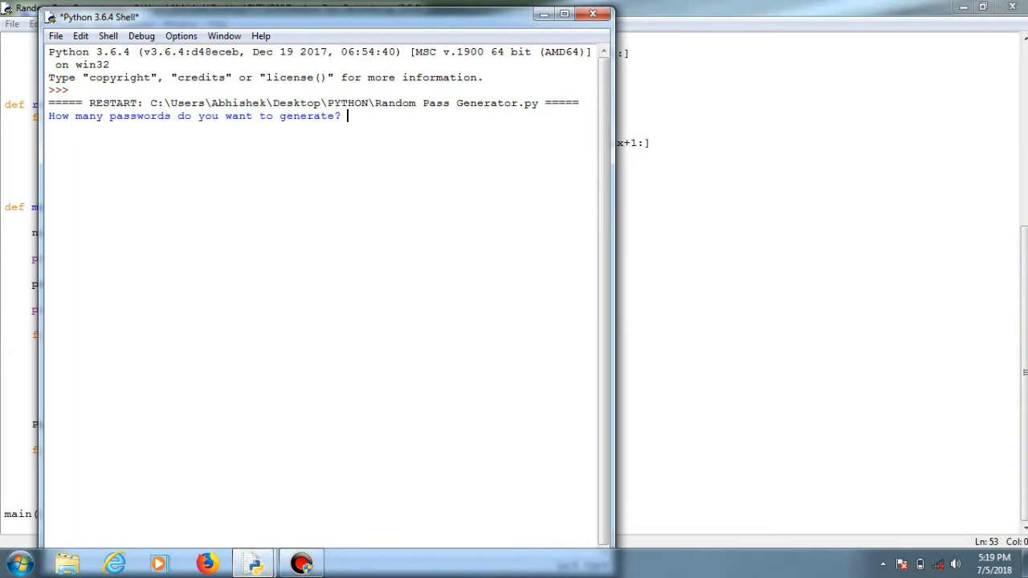
{"action": "type", "text": "5"}
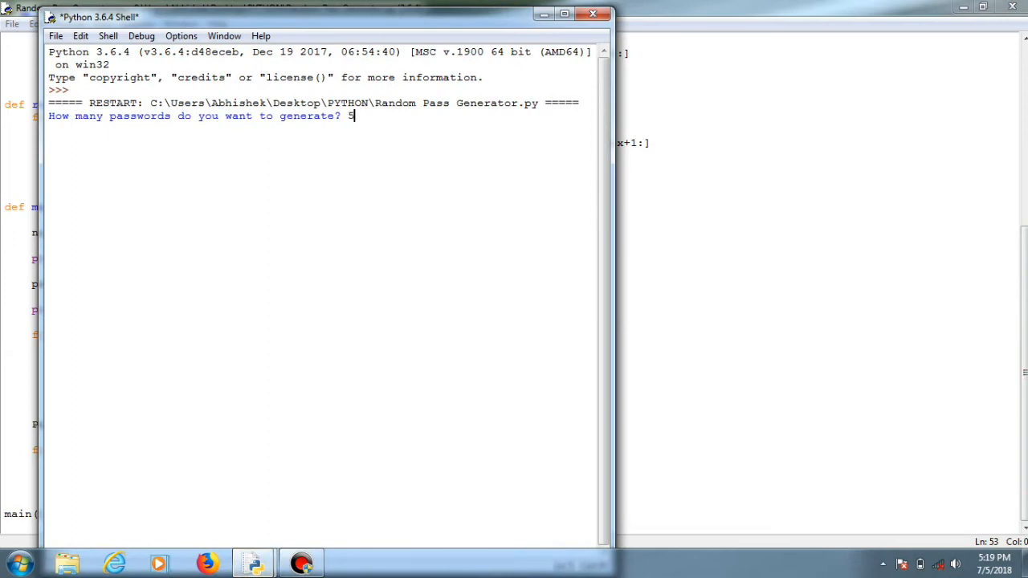
{"action": "key", "text": "Return"}
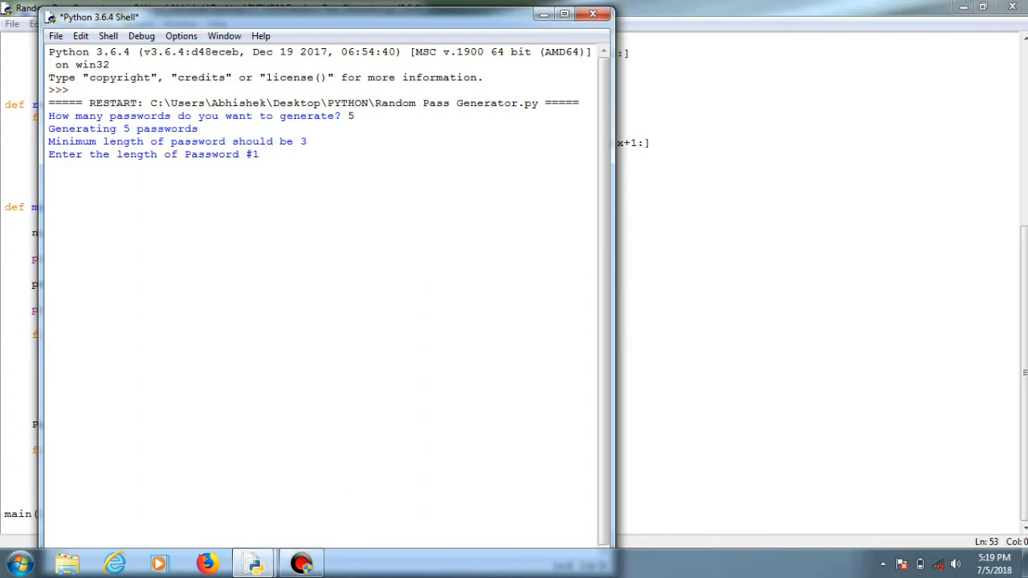
{"action": "left_click", "coordinate": [265, 154]}
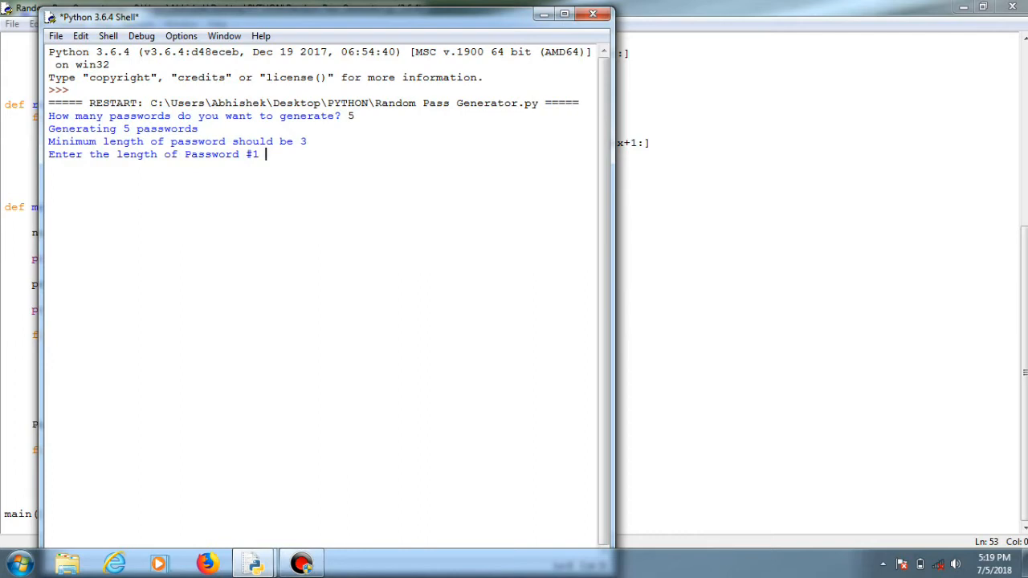
{"action": "type", "text": "7"}
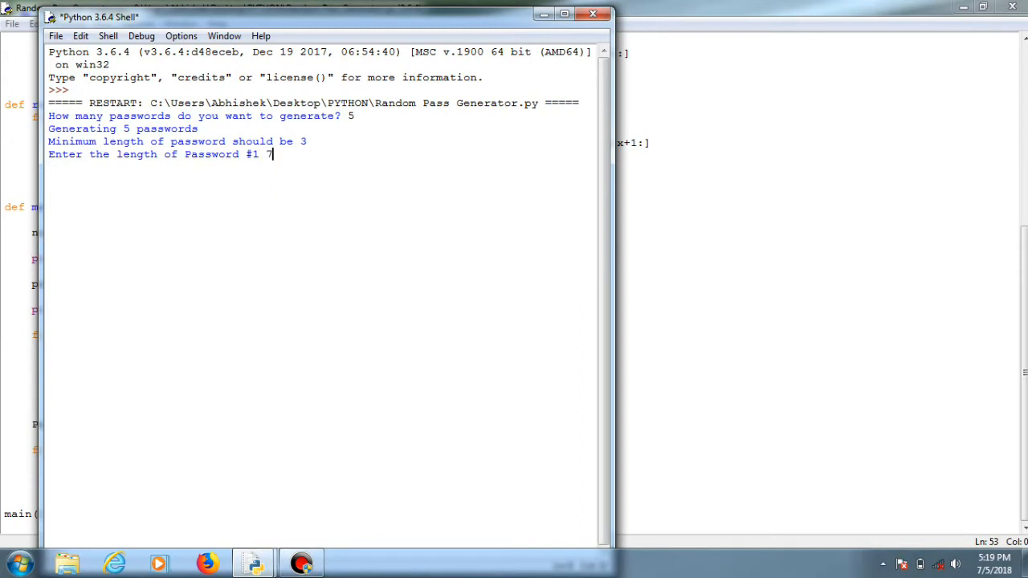
{"action": "type", "text": "4"}
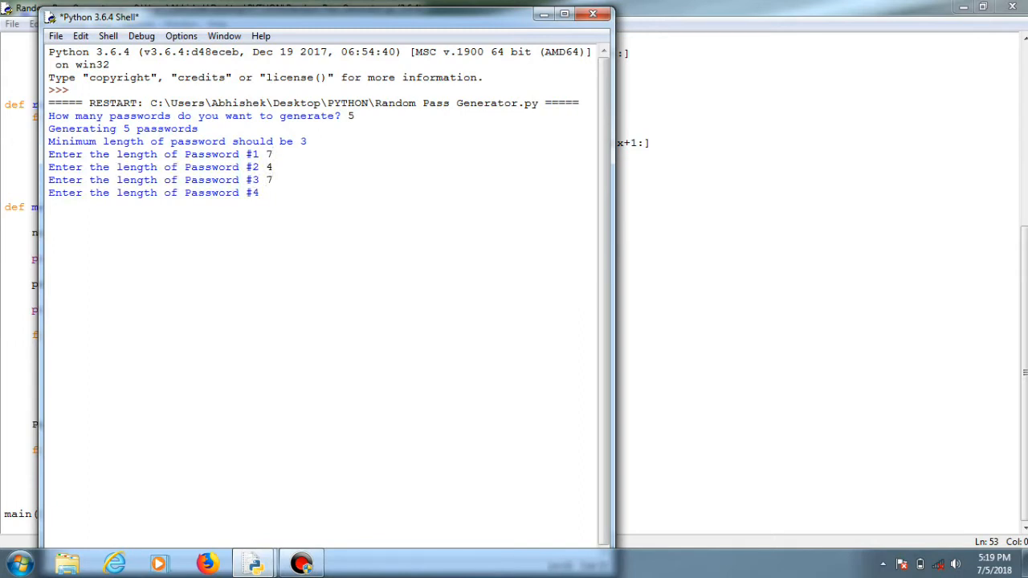
{"action": "type", "text": "9"}
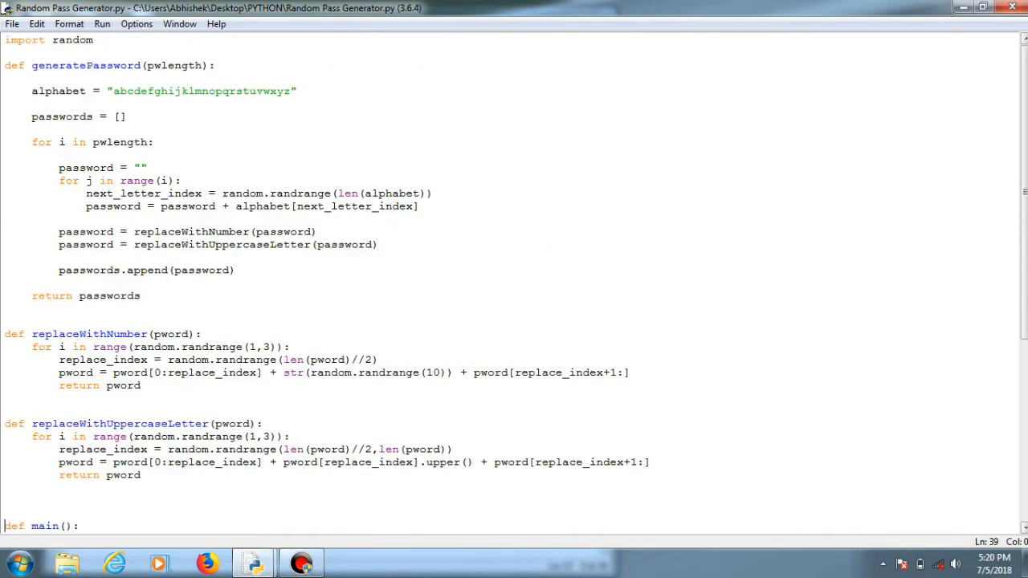
{"action": "double_click", "coordinate": [77, 116]}
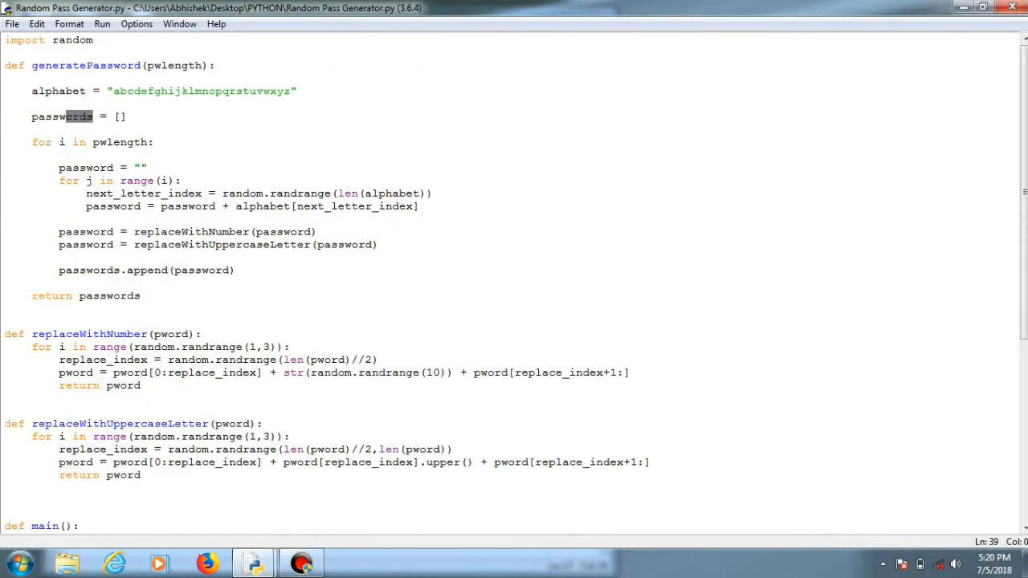
{"action": "double_click", "coordinate": [61, 116]}
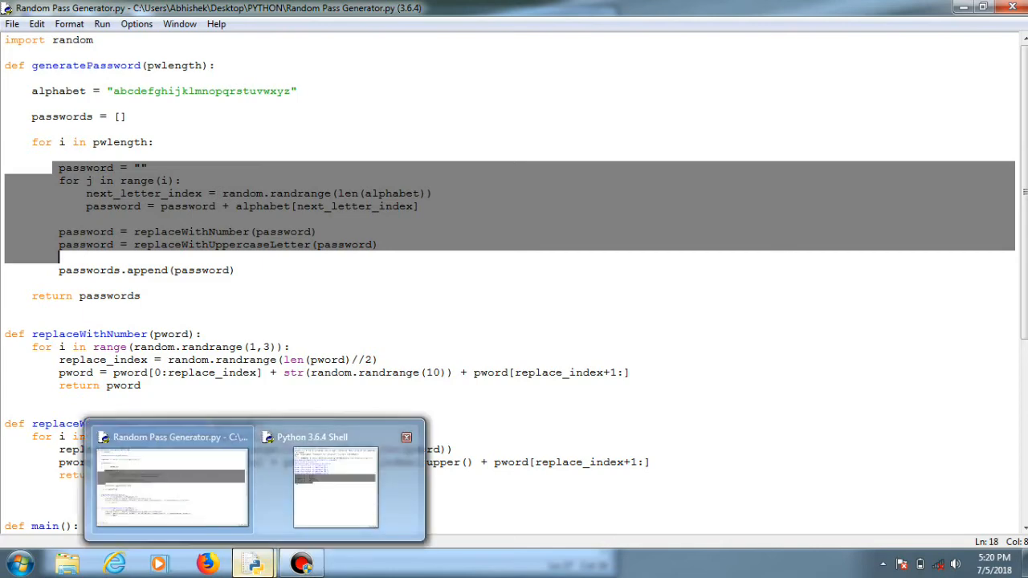
{"action": "left_click", "coordinate": [334, 488]}
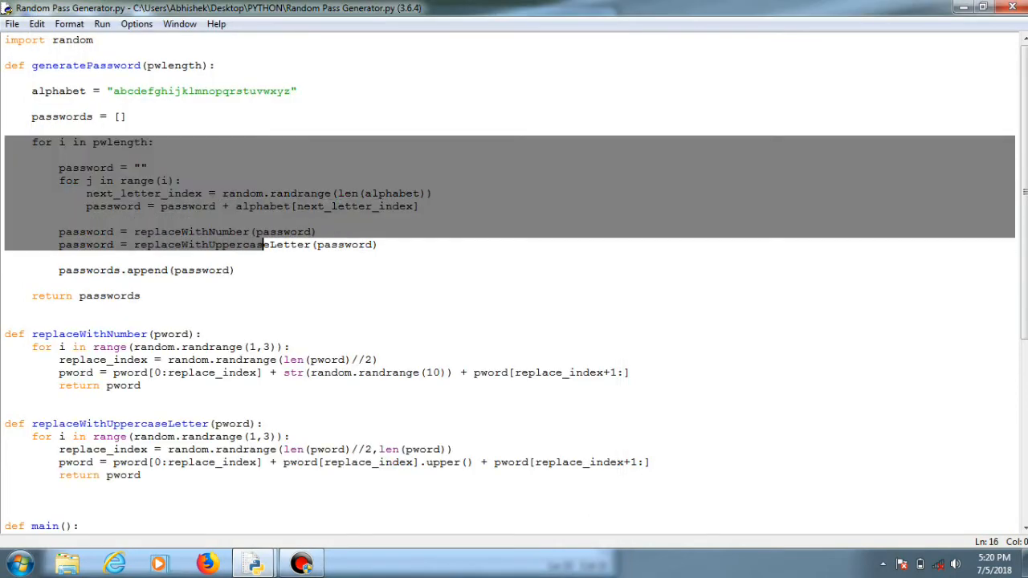
{"action": "left_click", "coordinate": [8, 231]}
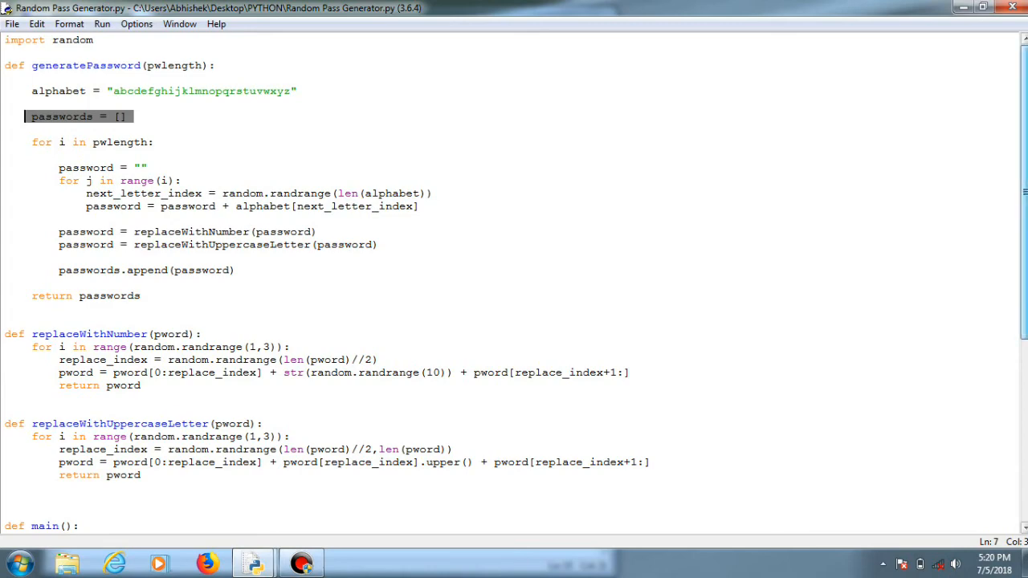
{"action": "scroll", "scroll_direction": "down", "scroll_amount": 3}
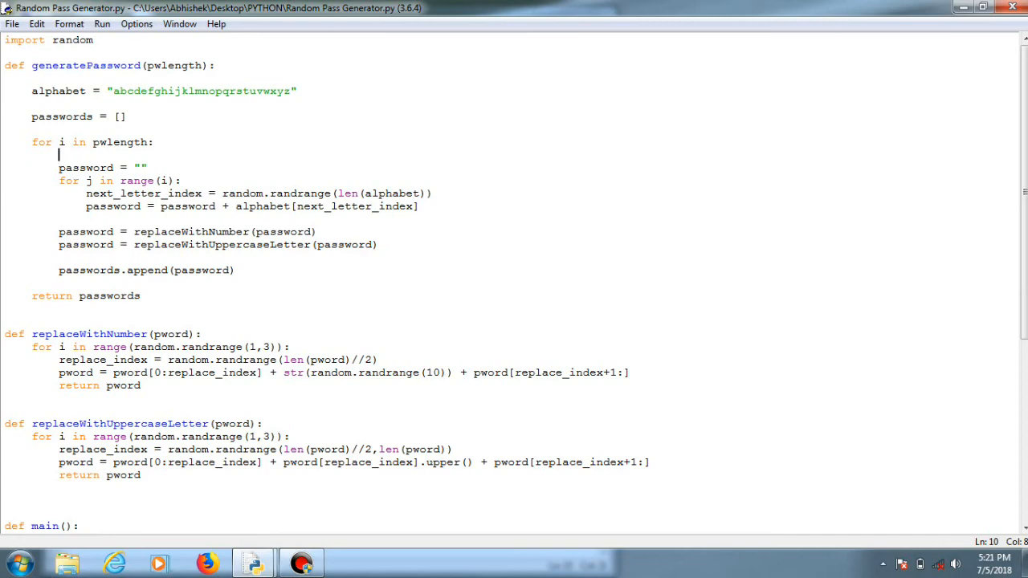
{"action": "scroll", "scroll_direction": "down", "scroll_amount": 3}
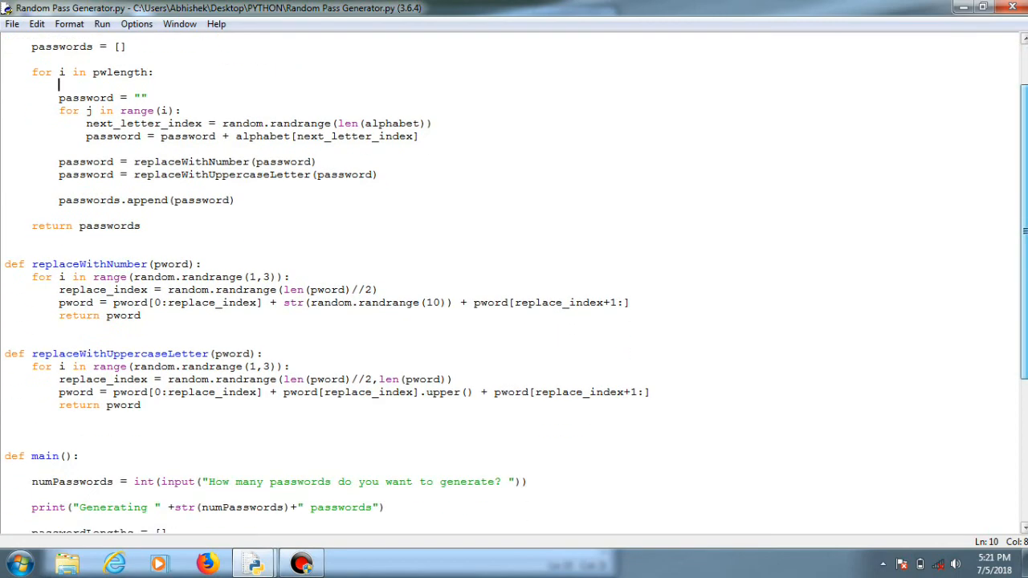
{"action": "scroll", "scroll_direction": "up", "scroll_amount": 3}
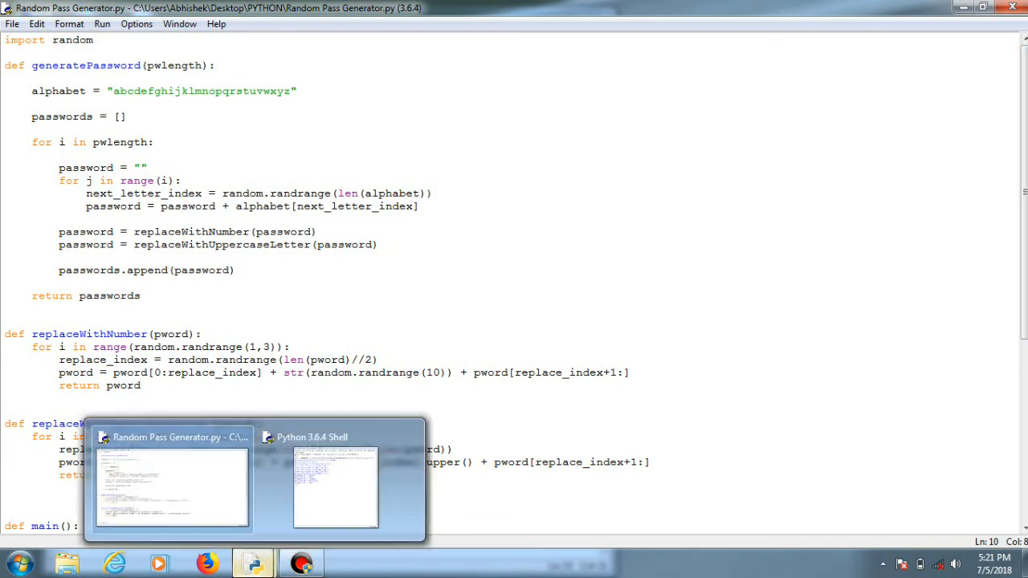
{"action": "left_click", "coordinate": [334, 488]}
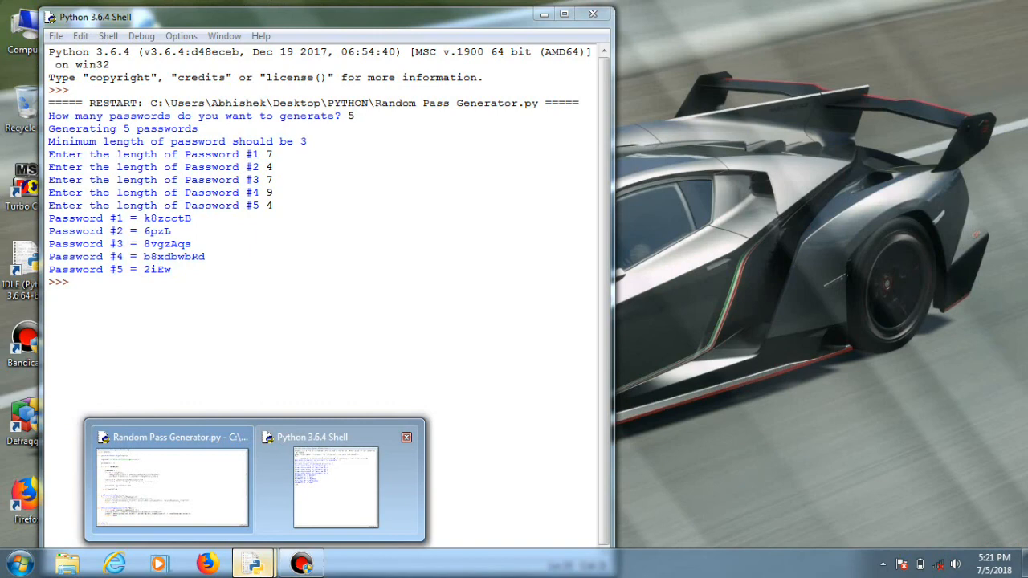
{"action": "left_click", "coordinate": [170, 488]}
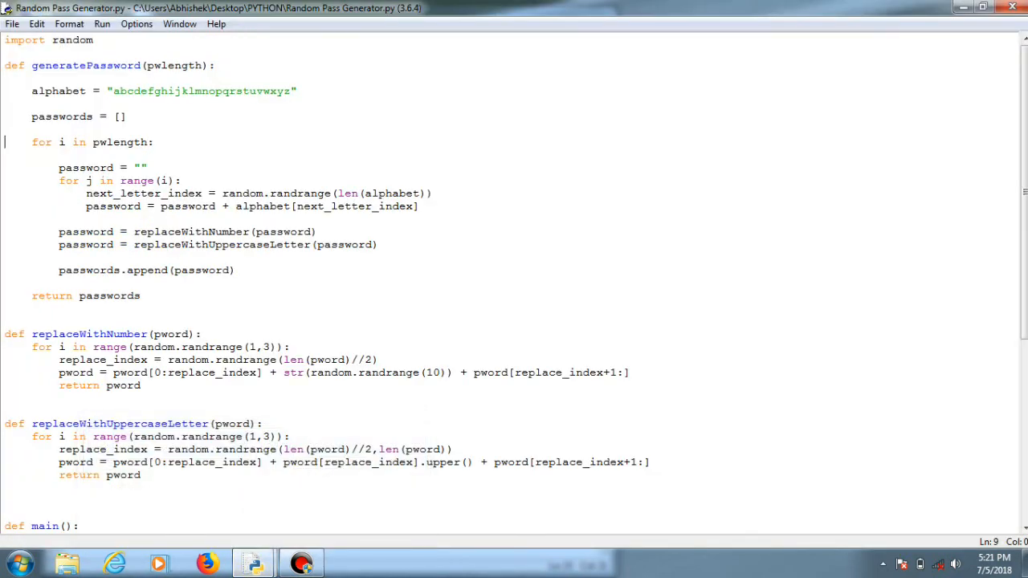
{"action": "scroll", "scroll_direction": "down", "scroll_amount": 3}
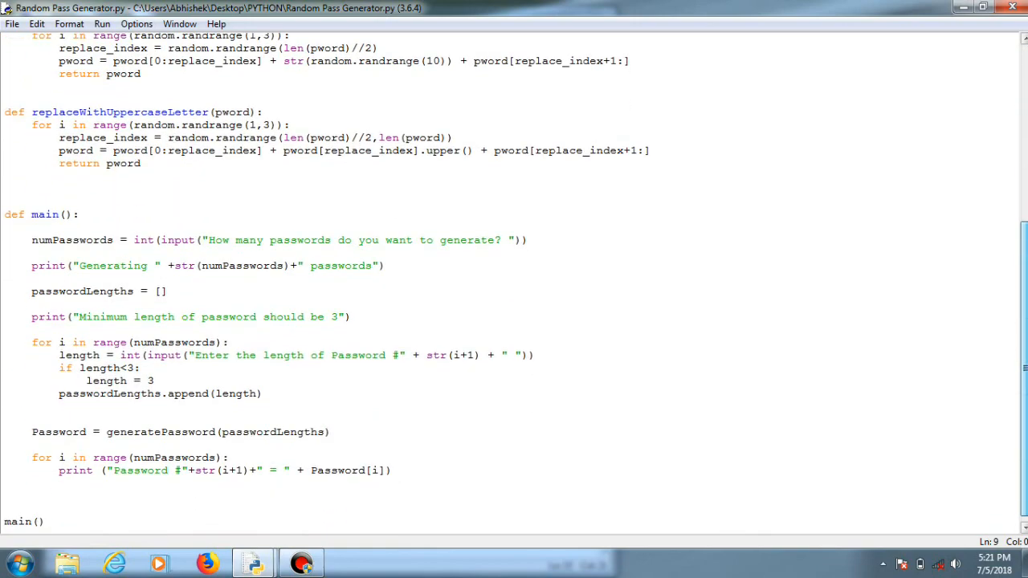